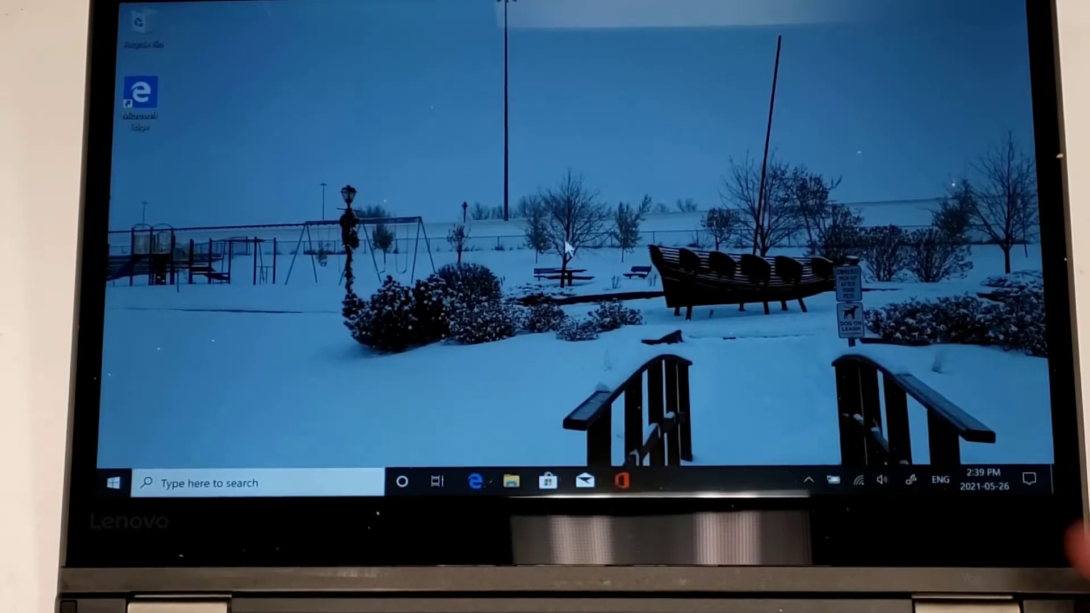
pyautogui.moveTo(792, 313)
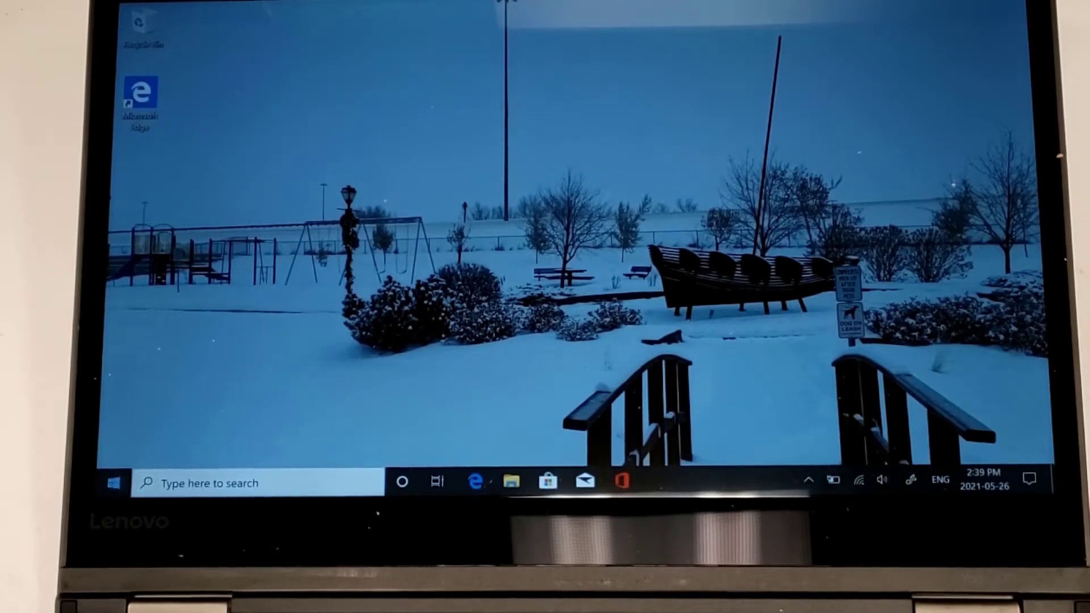
# - Reach the Windows Update page in Settings via the Start menu's Settings gear
pyautogui.click(113, 483)
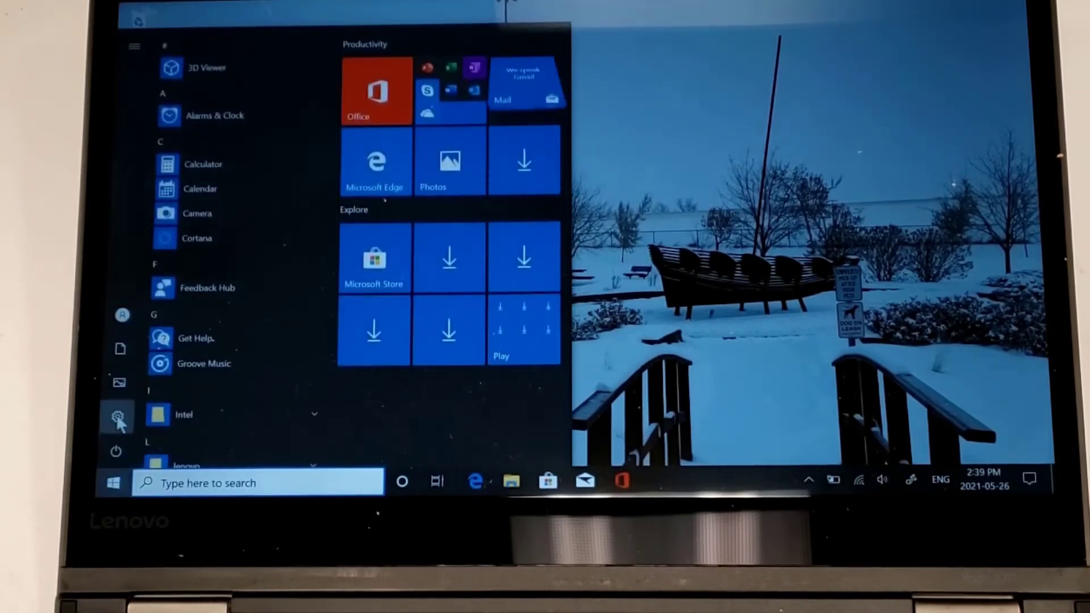
pyautogui.click(122, 414)
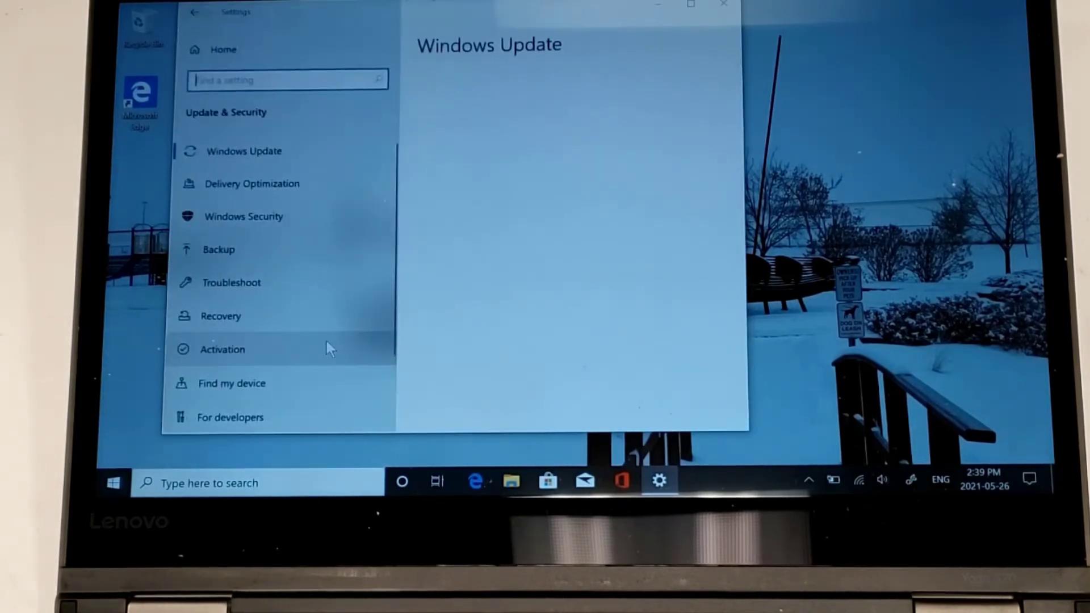
pyautogui.click(244, 151)
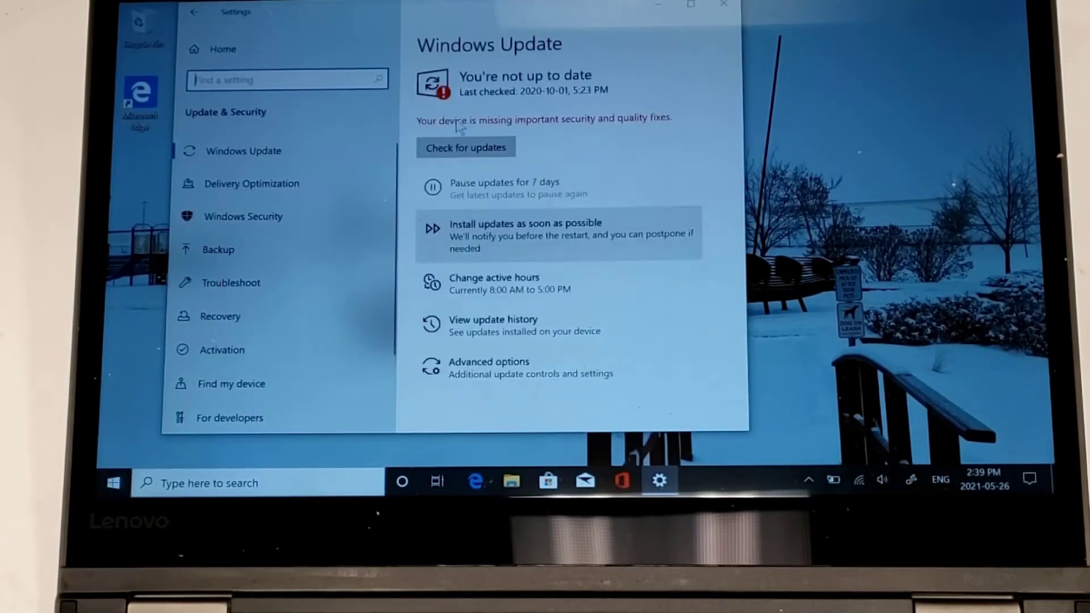
# - Run a check for available Windows updates
pyautogui.click(465, 147)
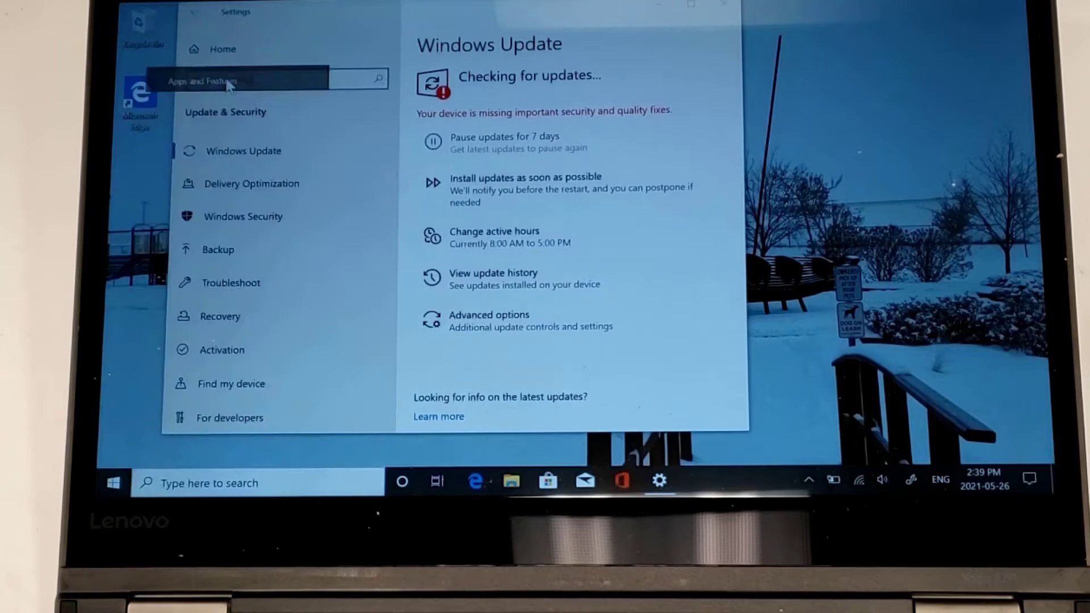
# - Review all 43 installed apps in Apps and Features, then return to the Settings home page
pyautogui.click(233, 80)
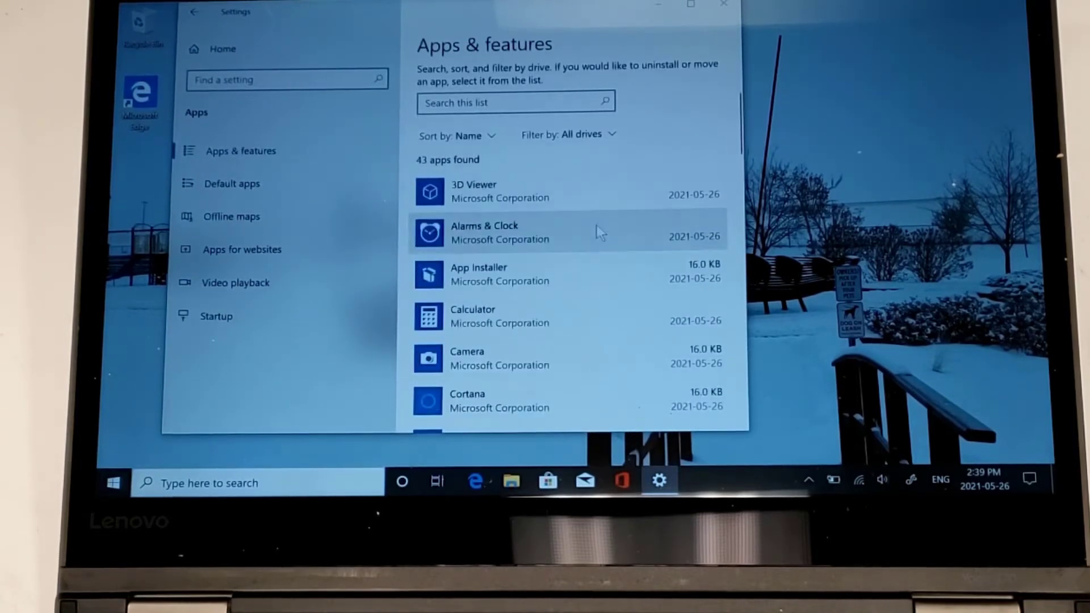
pyautogui.scroll(-3)
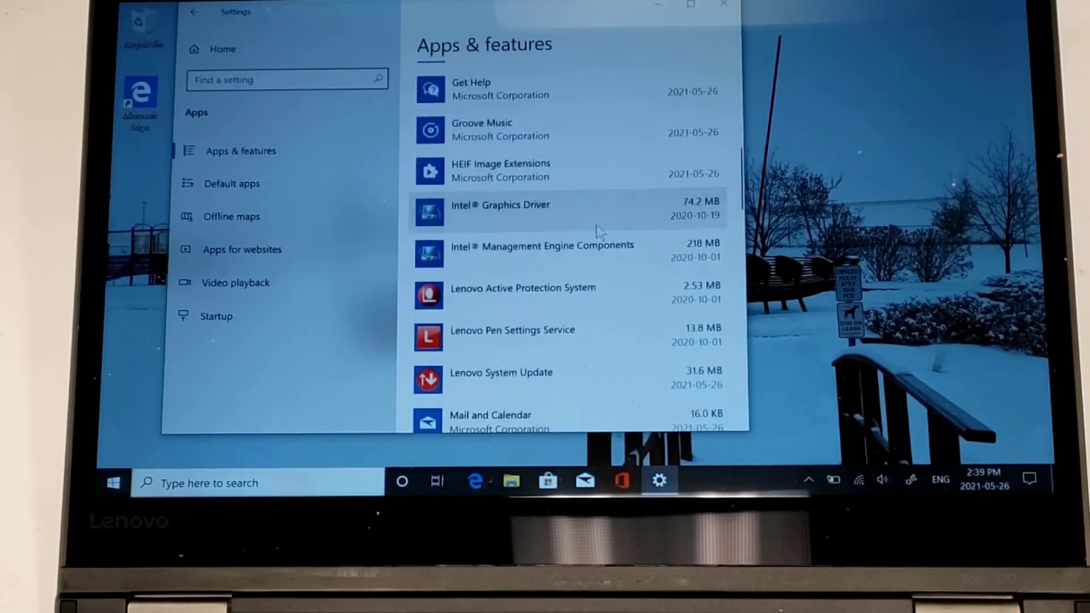
pyautogui.scroll(-3)
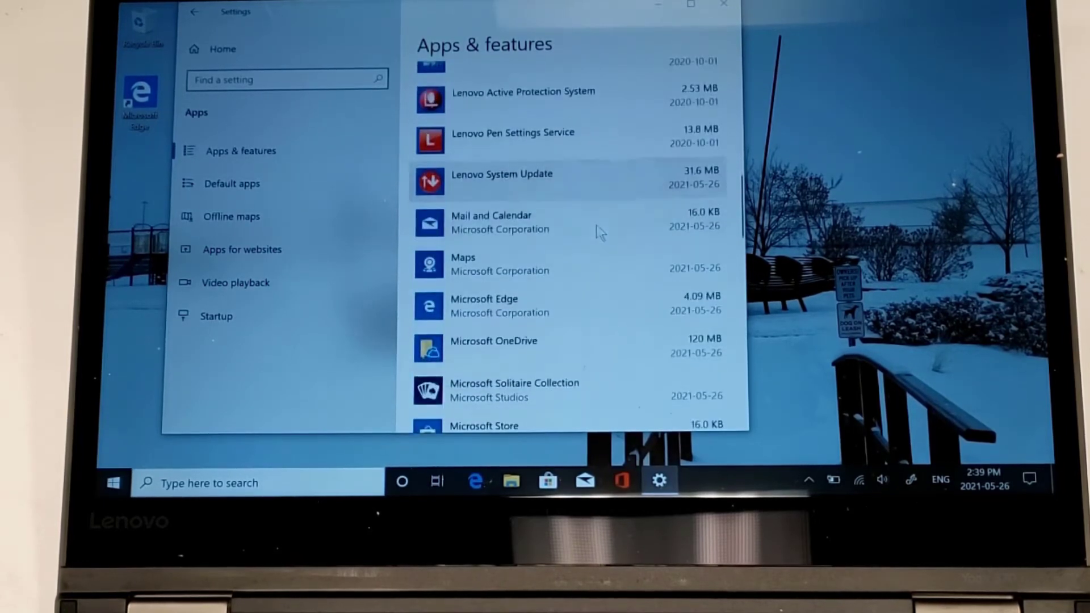
pyautogui.scroll(-3)
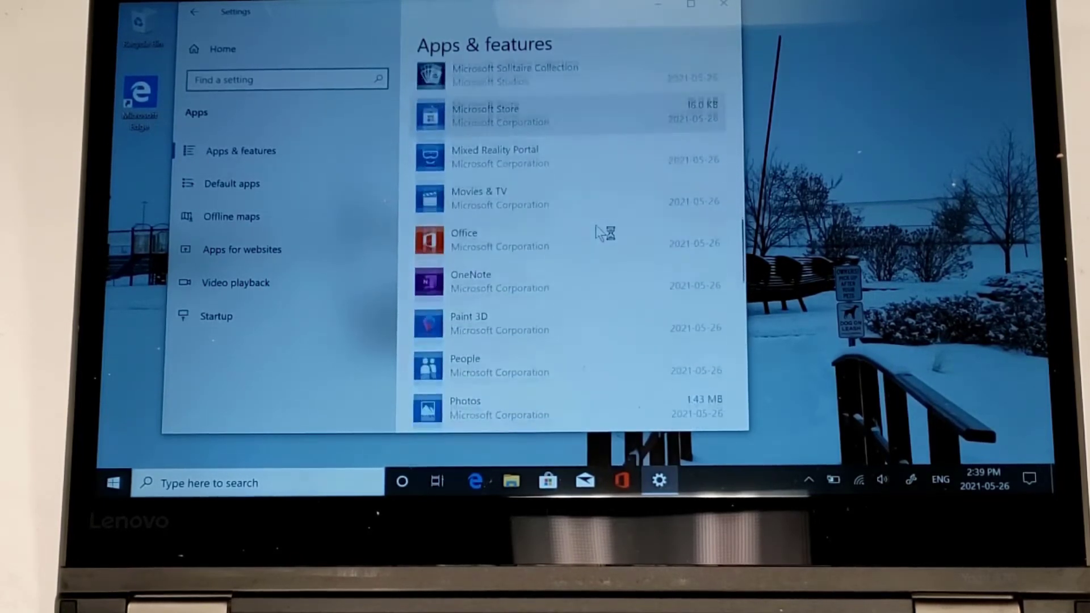
pyautogui.scroll(-3)
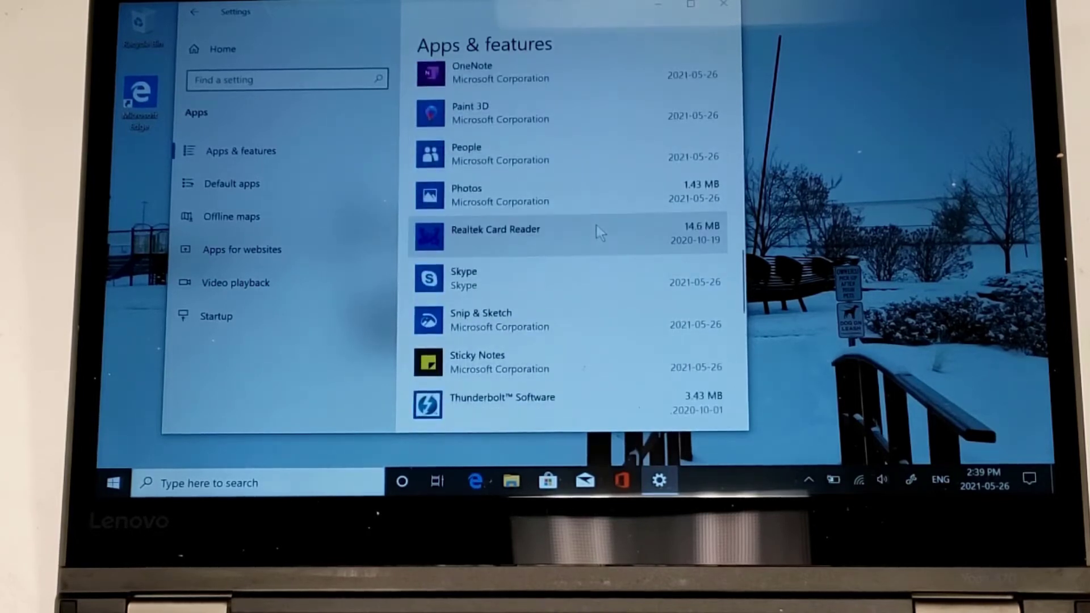
pyautogui.scroll(-3)
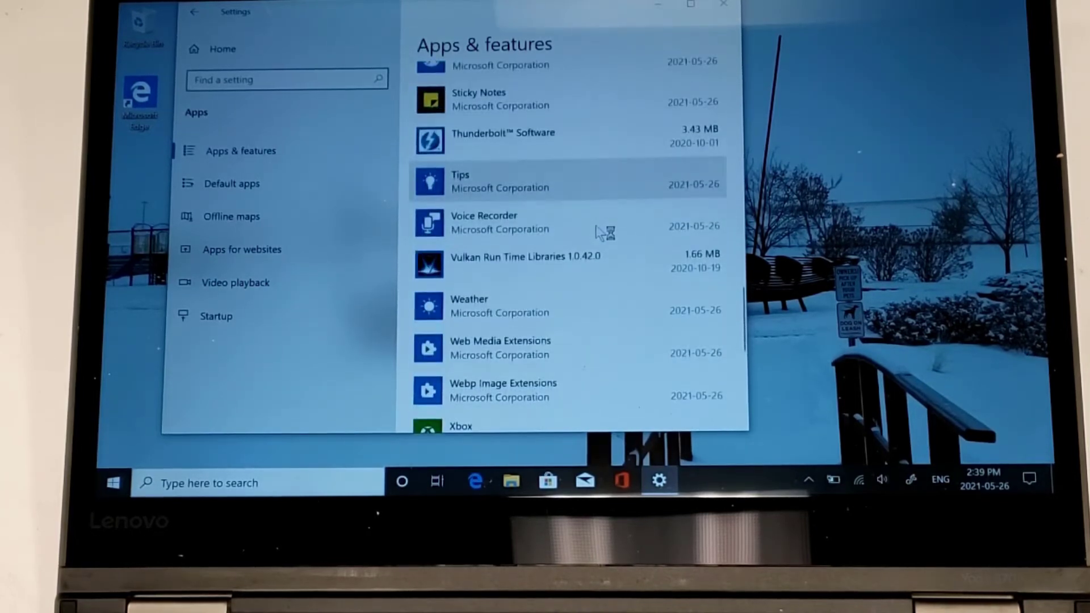
pyautogui.scroll(-3)
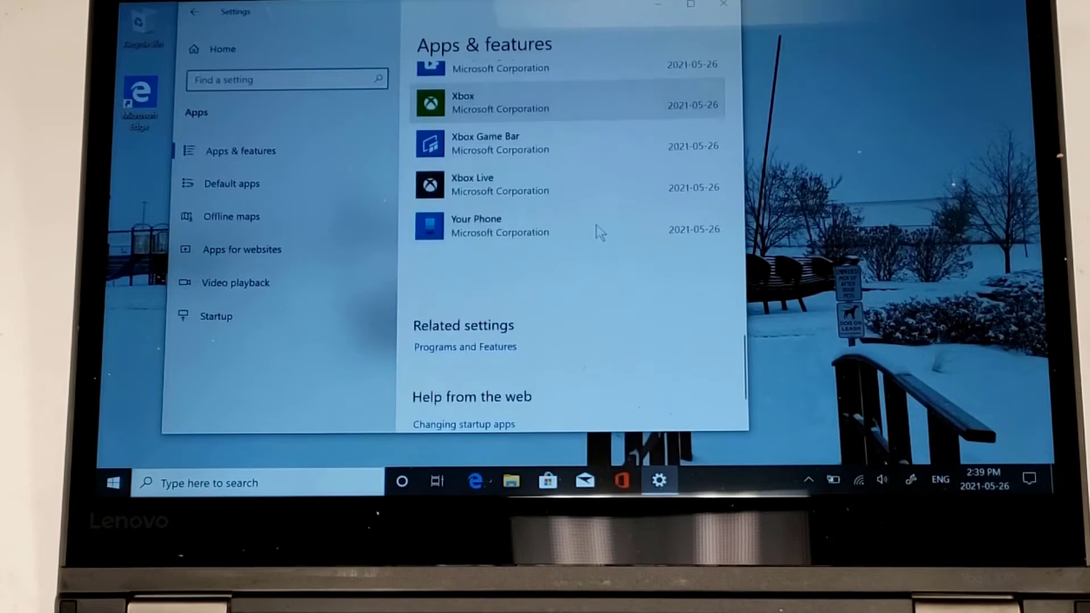
pyautogui.click(197, 13)
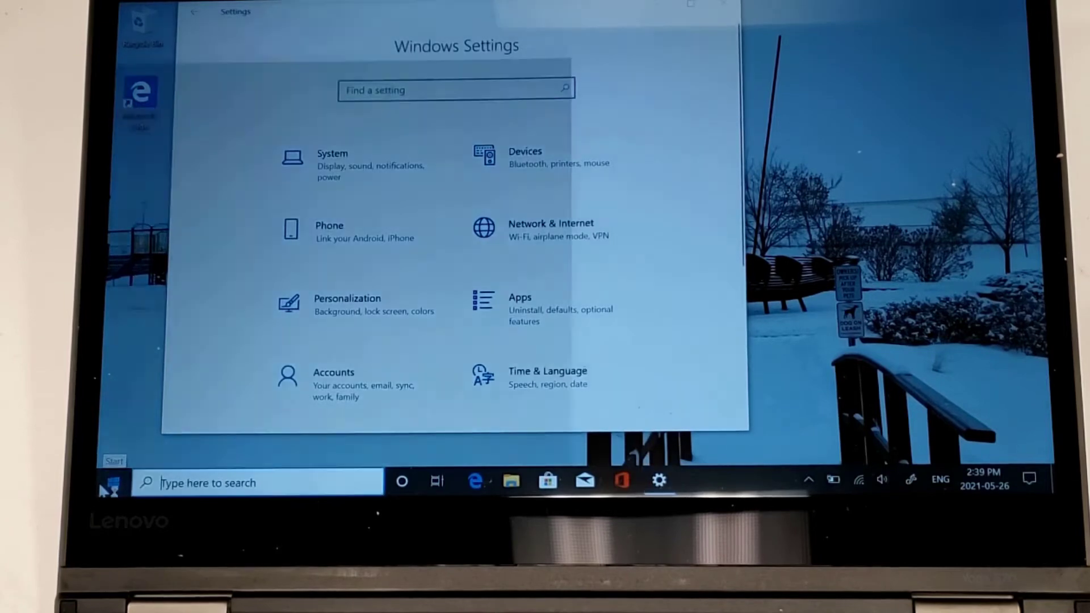
pyautogui.click(108, 482)
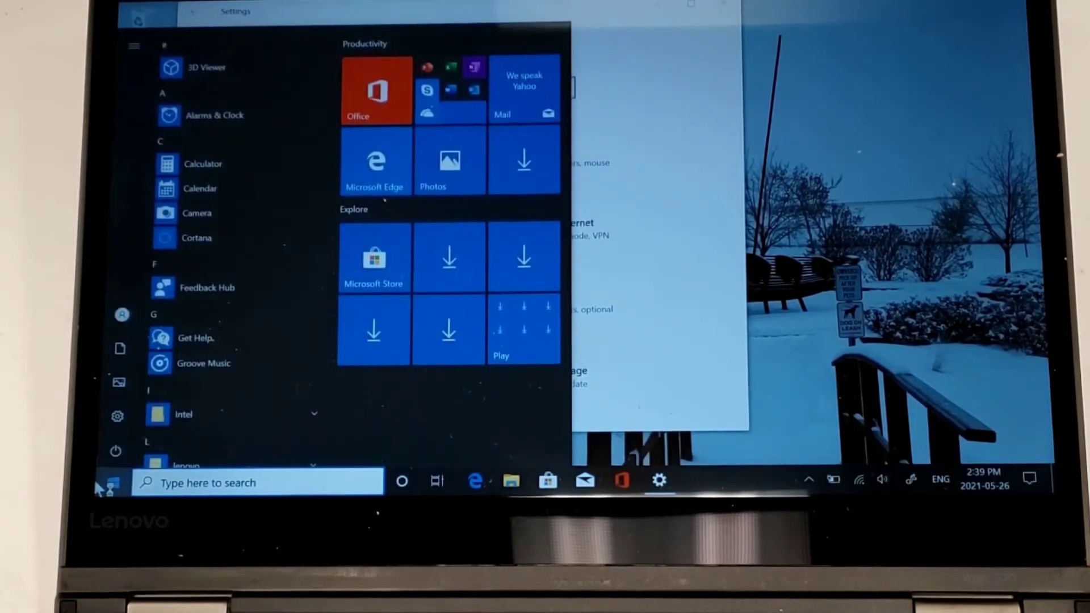
pyautogui.write('leno')
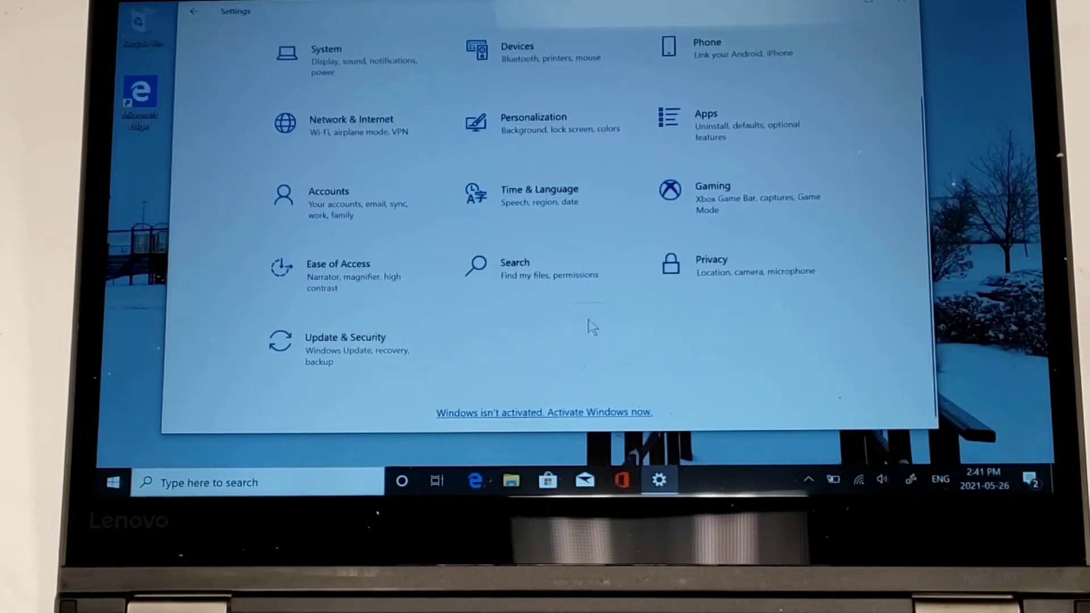
pyautogui.moveTo(347, 347)
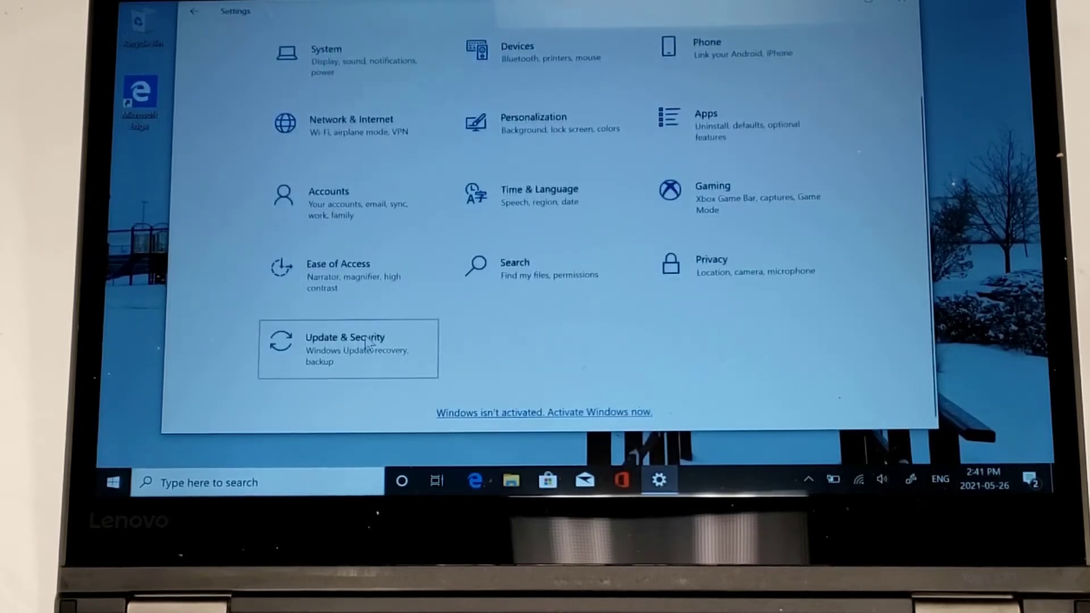
# - Show Update & Security, then Device Manager's tree of hardware device categories
pyautogui.click(345, 347)
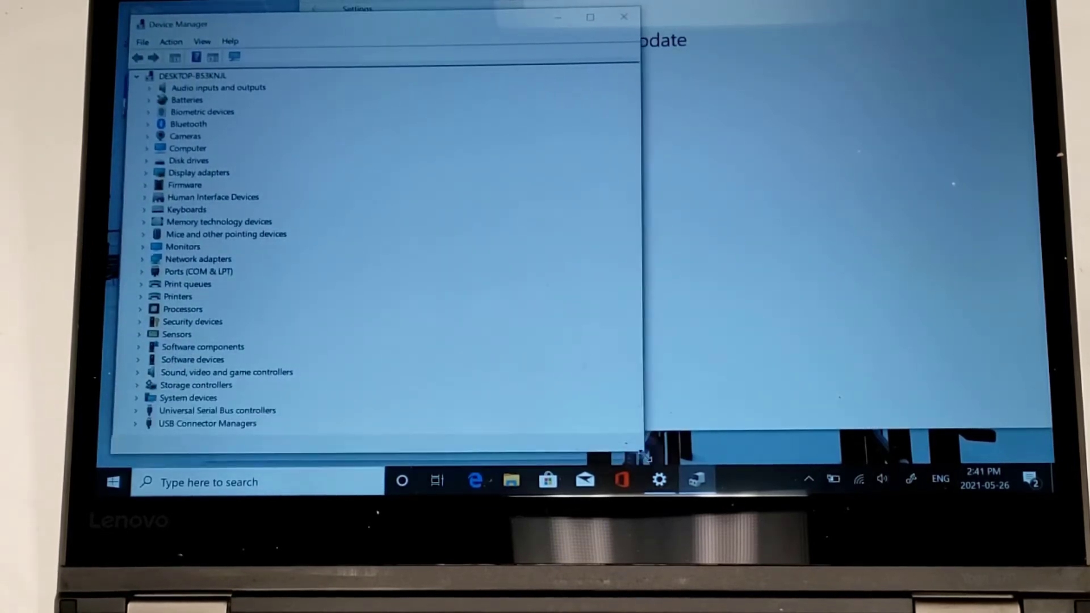
pyautogui.click(146, 172)
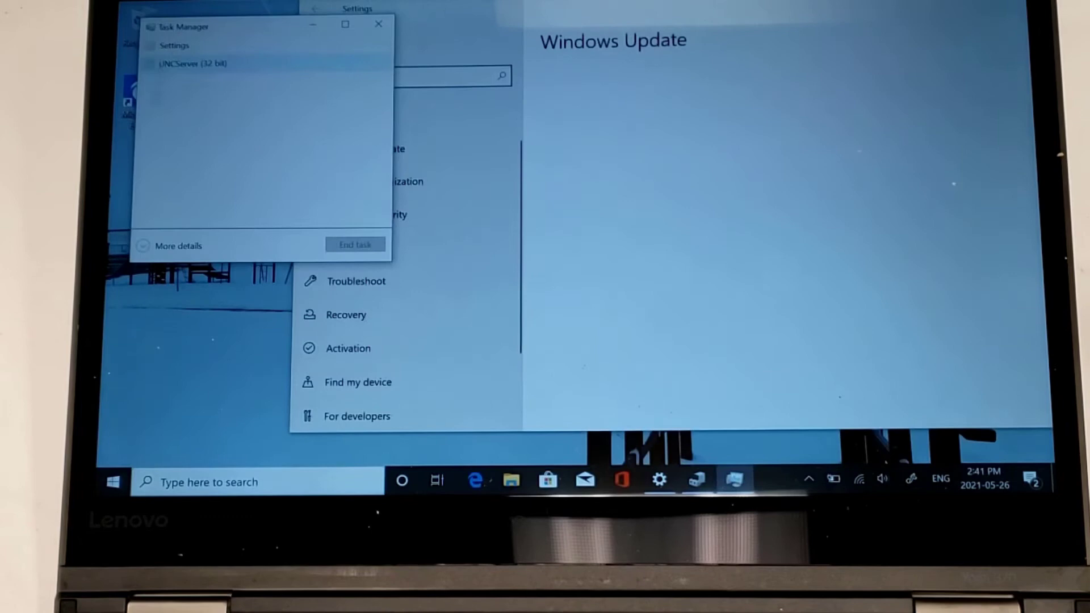
# - Expand Task Manager to full view with CPU usage graphed per logical processor
pyautogui.click(178, 245)
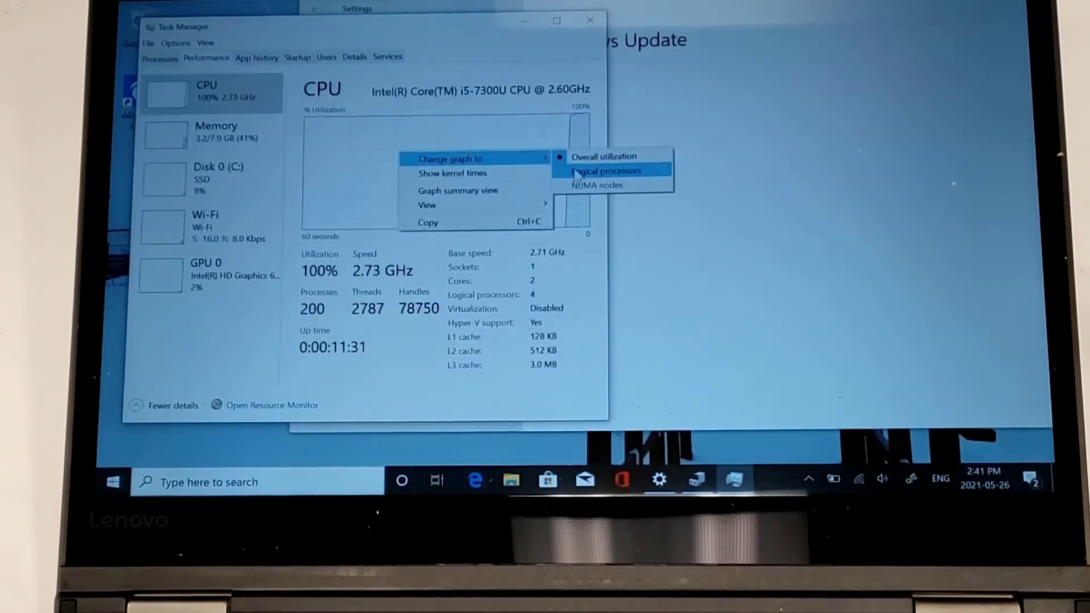
pyautogui.click(605, 170)
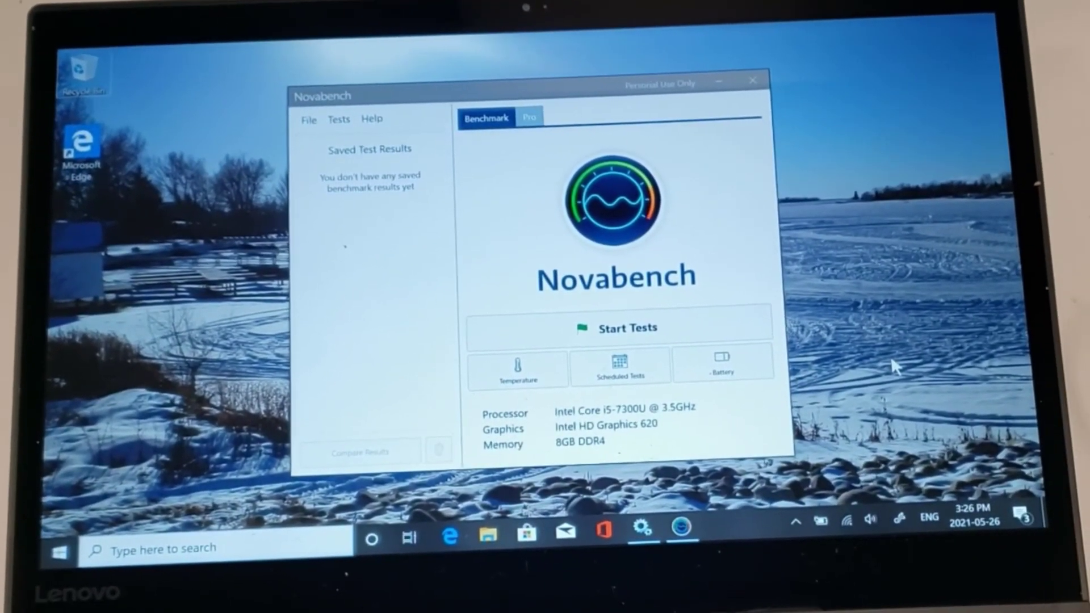
pyautogui.moveTo(795, 528)
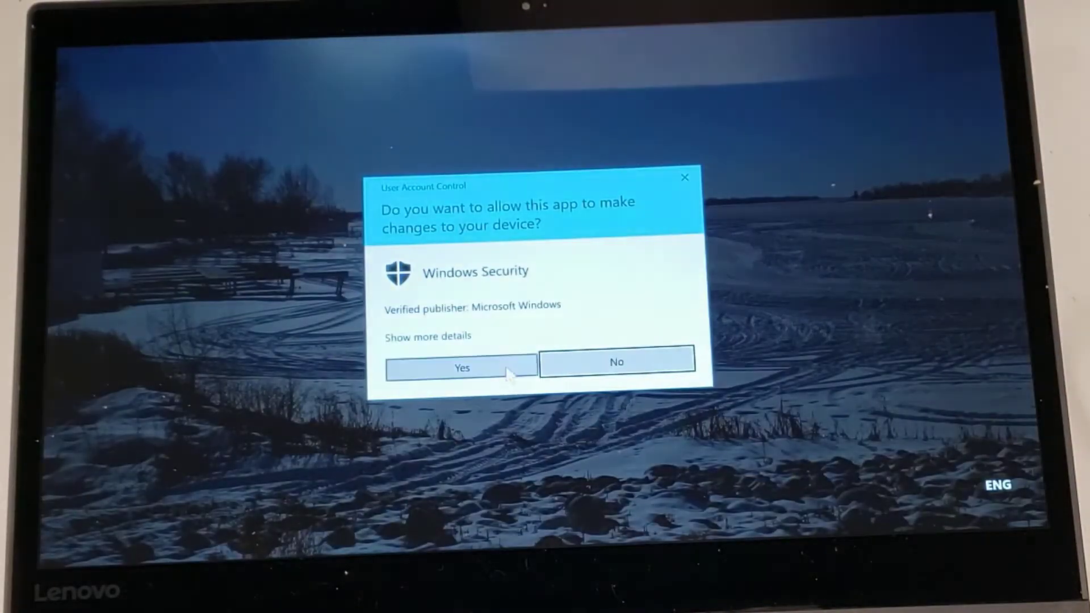
# - Approve the UAC prompt so real-time protection turns off, then close Windows Security
pyautogui.click(461, 367)
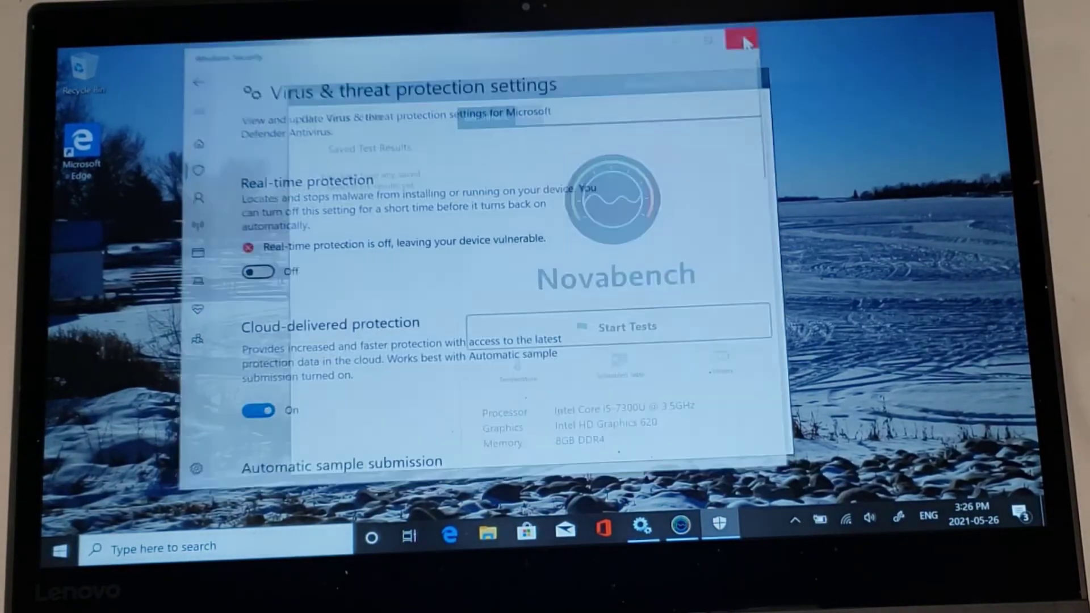
pyautogui.click(742, 39)
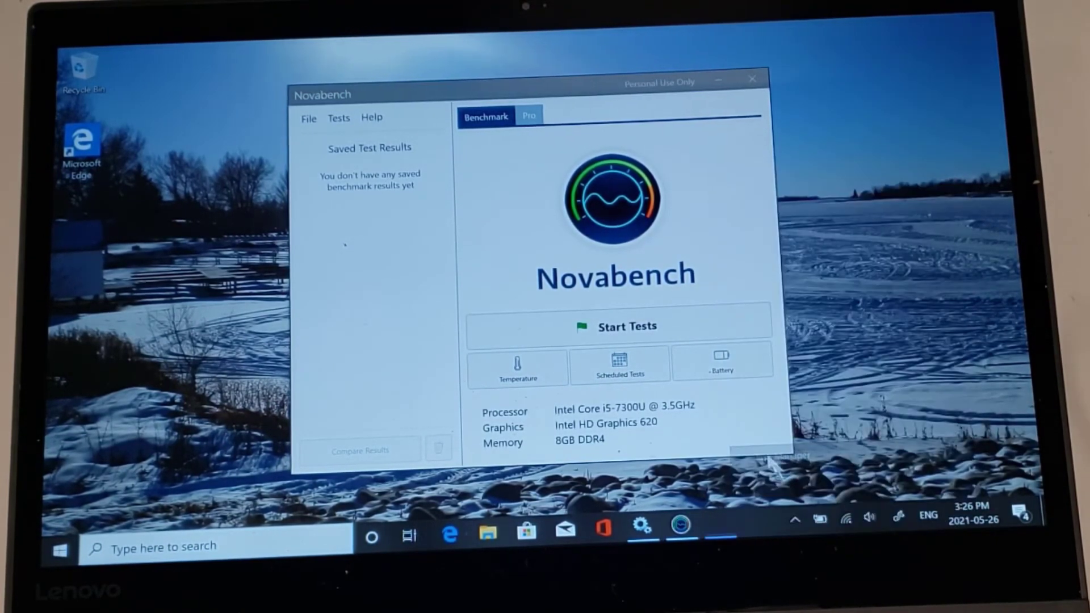
# - Check live CPU graphs in Task Manager, minimize it, and start Novabench's CPU tests
pyautogui.click(721, 522)
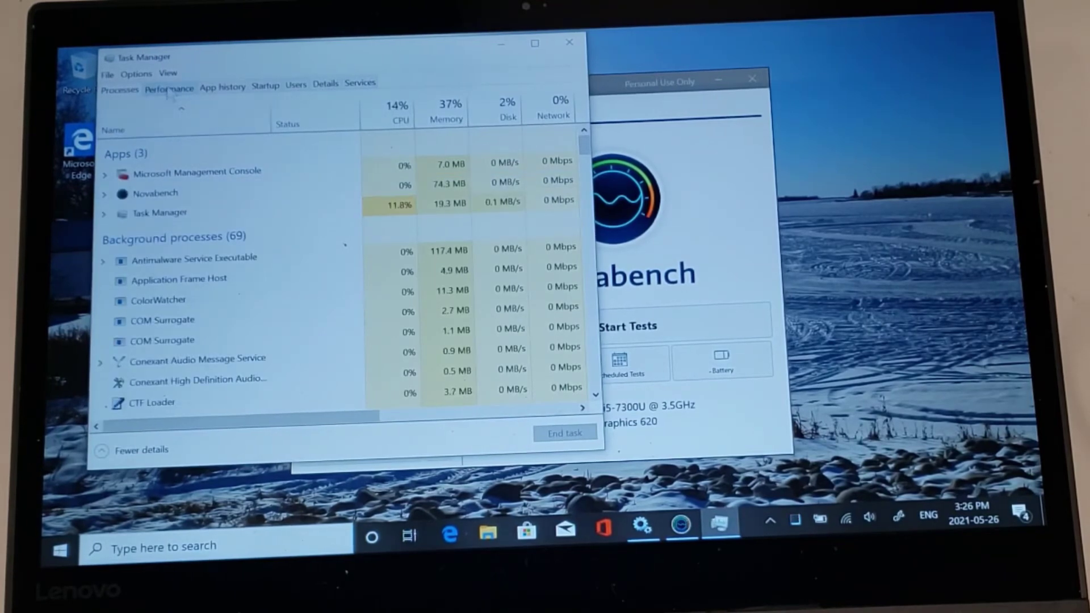
pyautogui.click(168, 87)
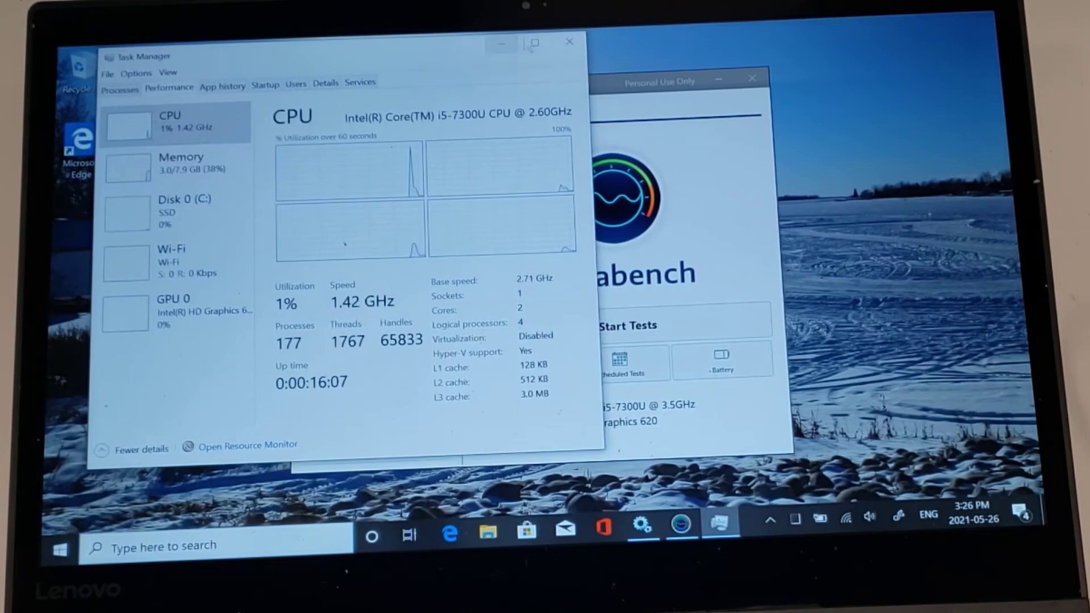
pyautogui.click(569, 42)
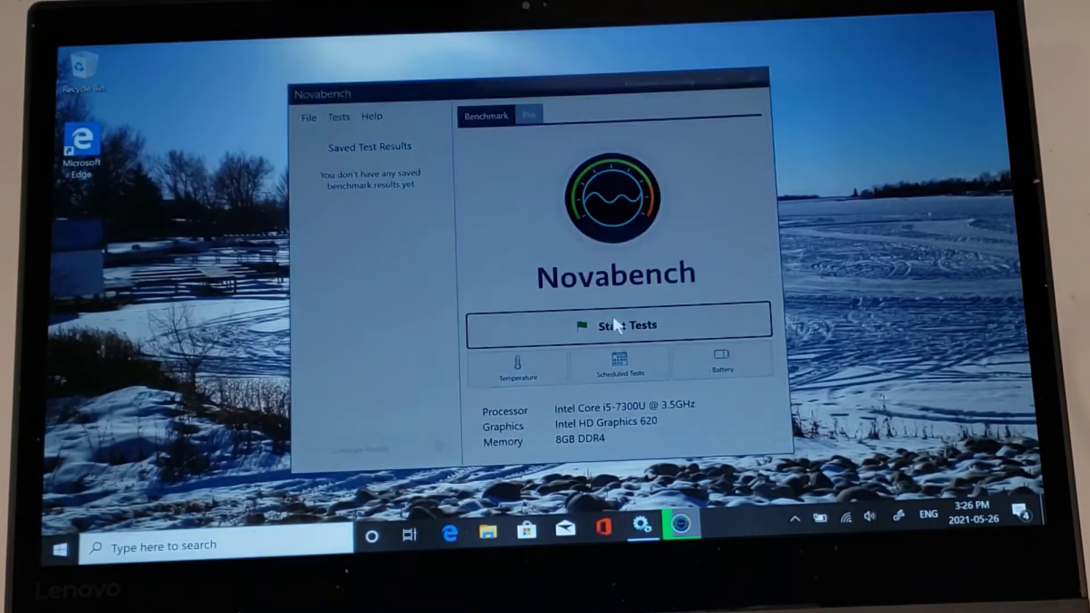
pyautogui.click(617, 325)
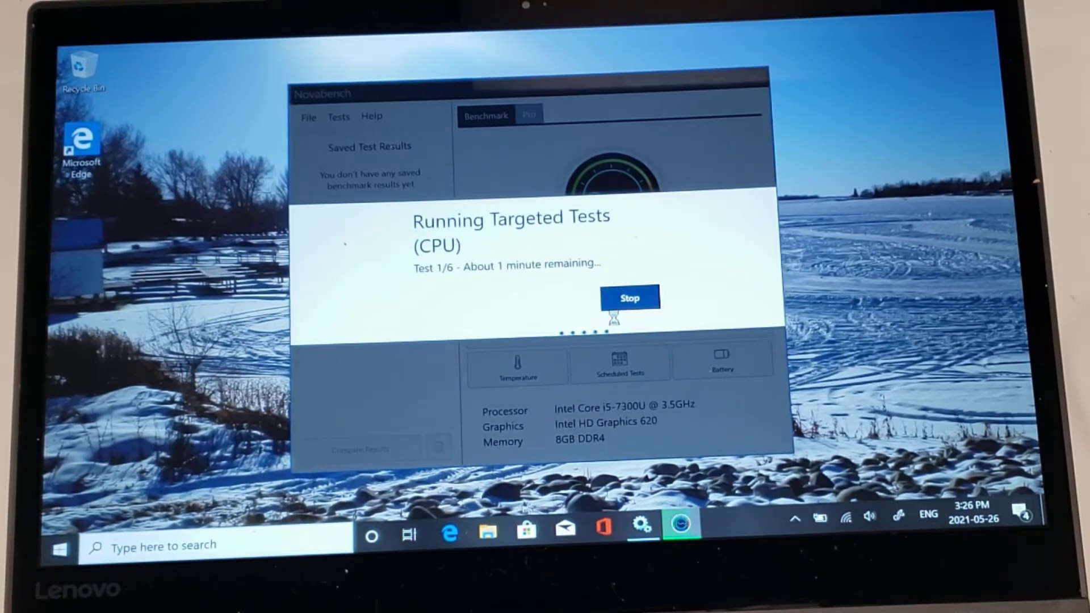